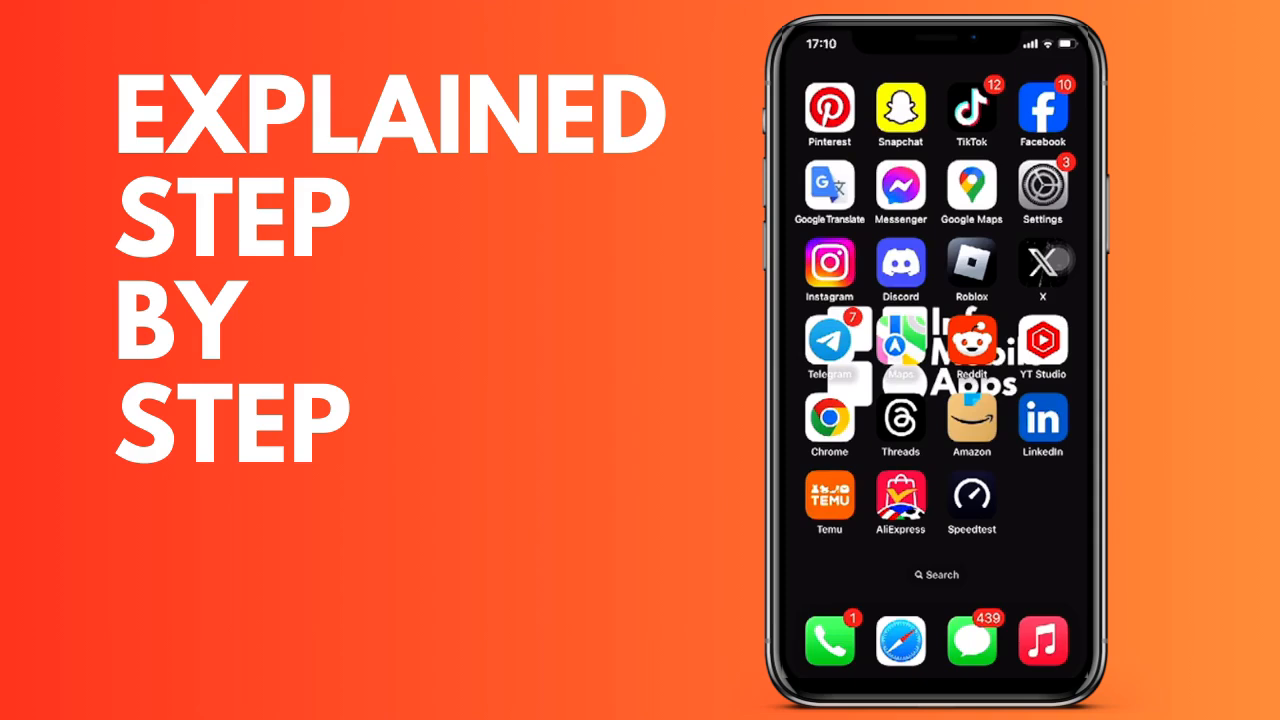
Launch Messenger from the iPhone home screen to reach the empty Chats screen
left_click(900, 187)
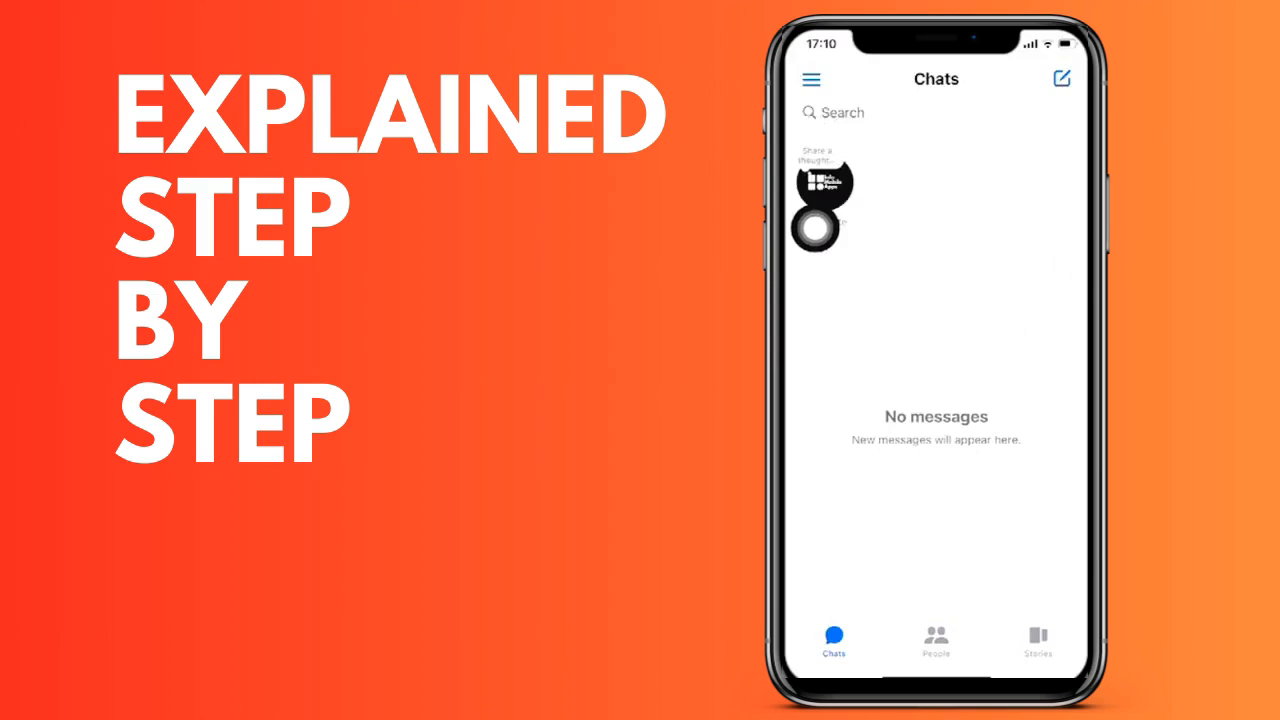
Open Messenger Settings via the navigation menu's gear icon
left_click(810, 79)
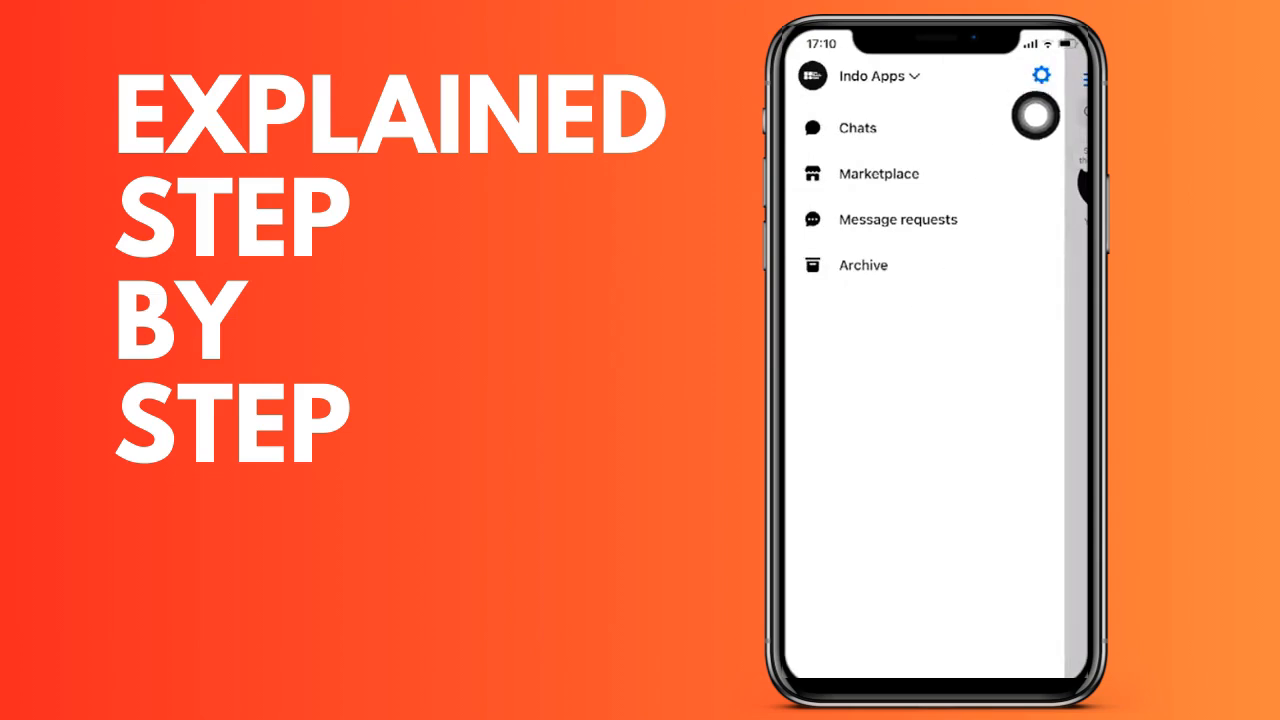
left_click(1041, 75)
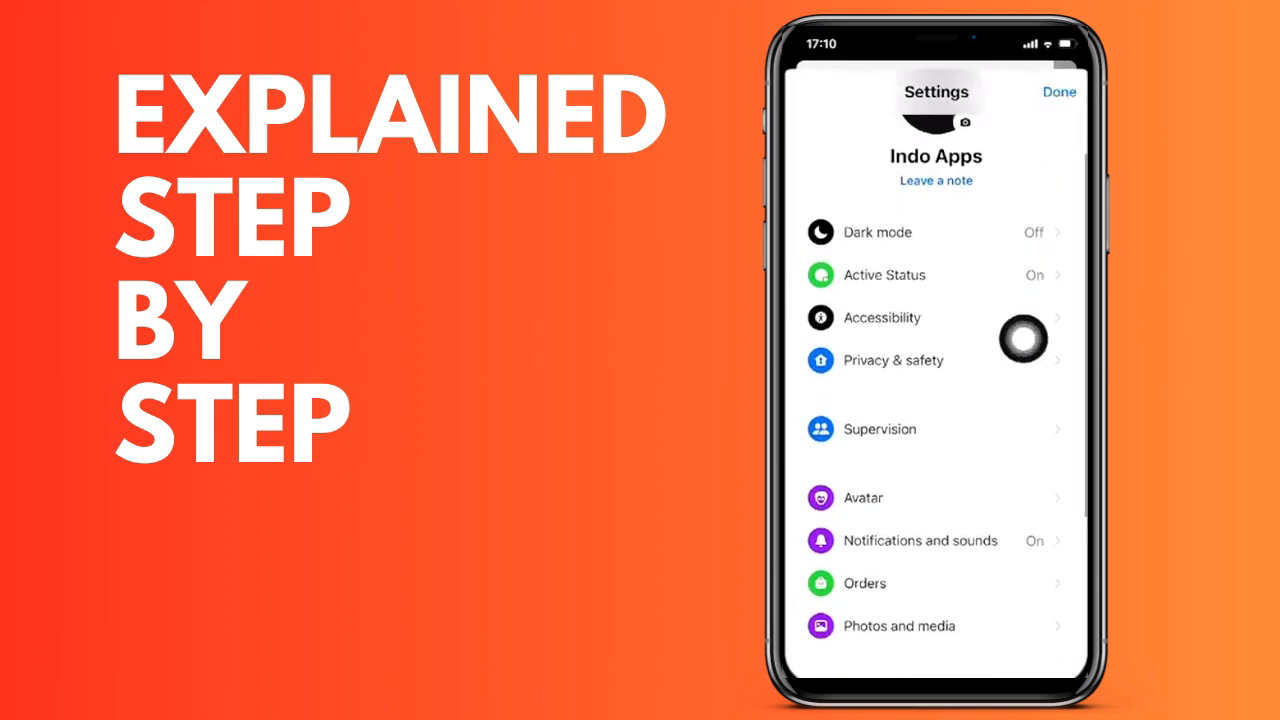
Navigate through Privacy & safety and End-to-end encrypted chats to Security alerts
left_click(891, 360)
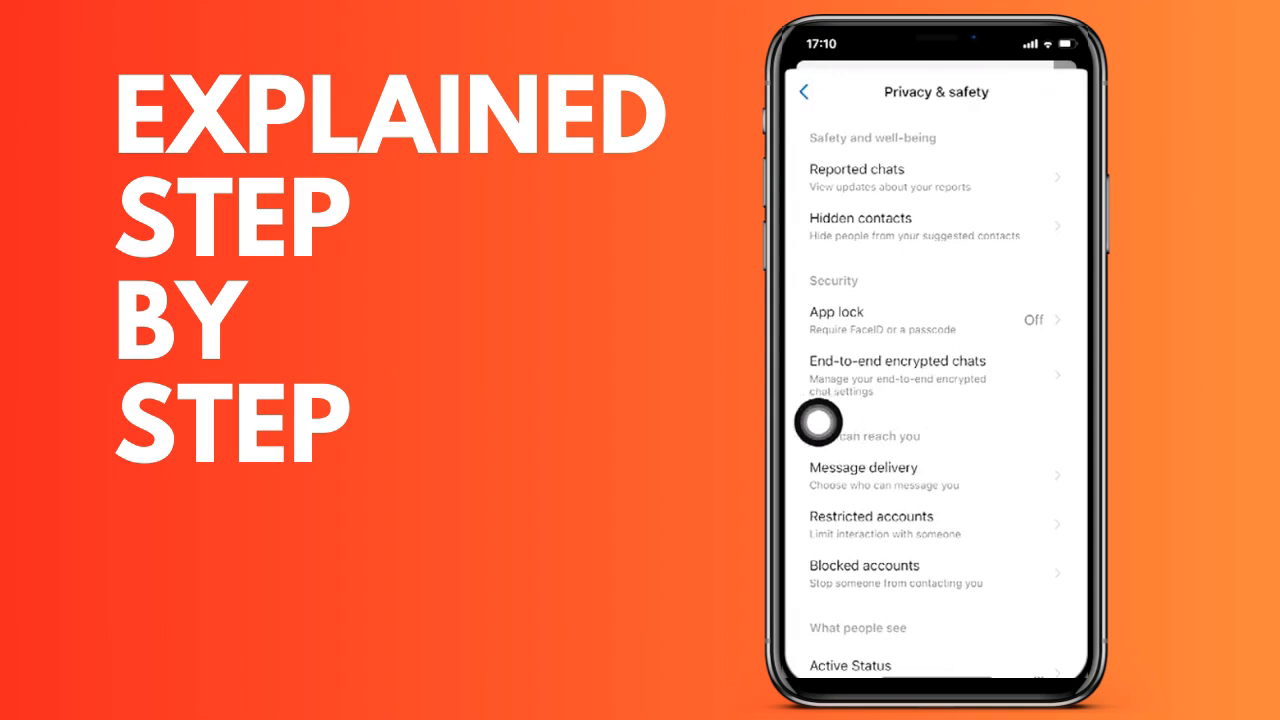
left_click(895, 375)
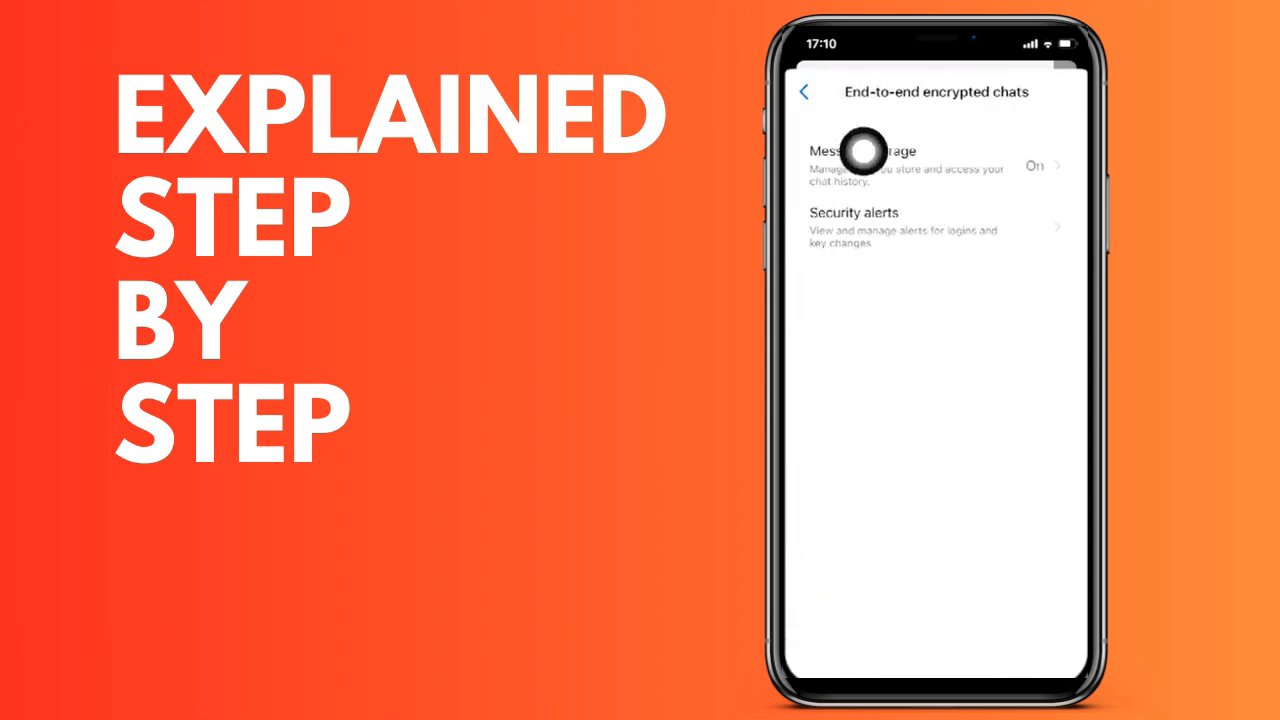
left_click(890, 220)
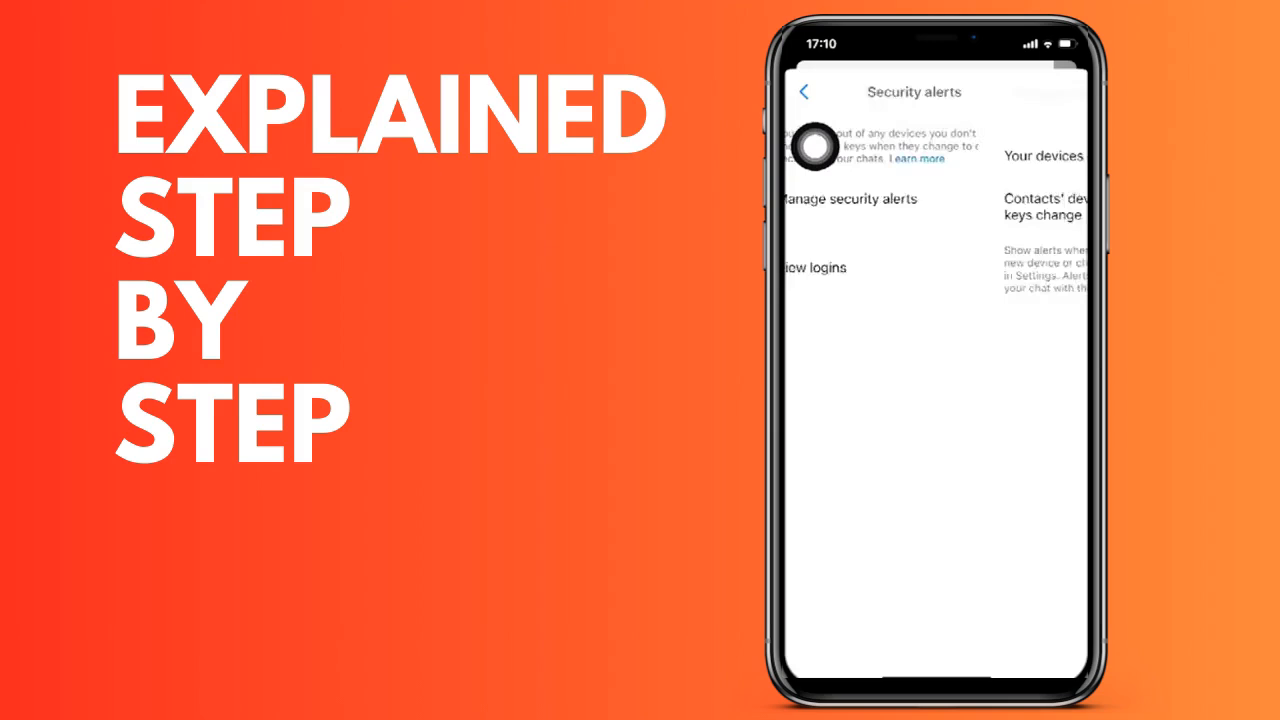
In Manage security alerts, switch on the 'Your devices or keys change' toggle
left_click(849, 198)
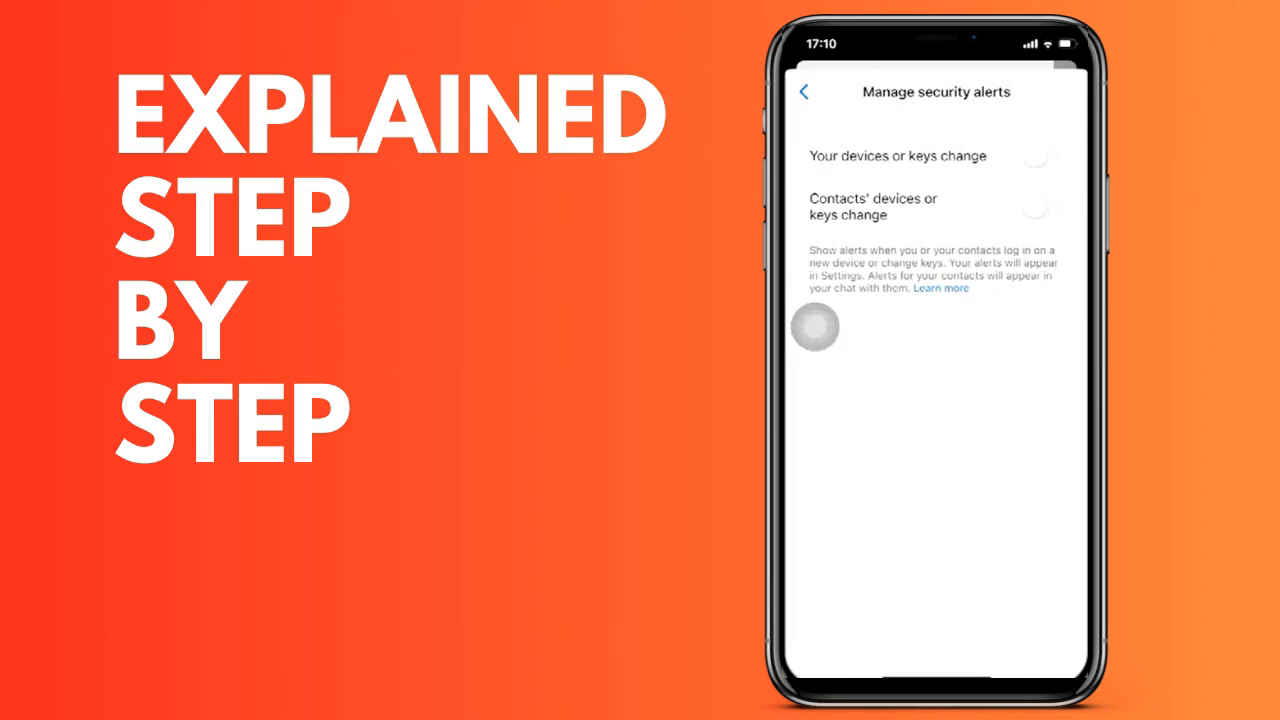
left_click(1040, 156)
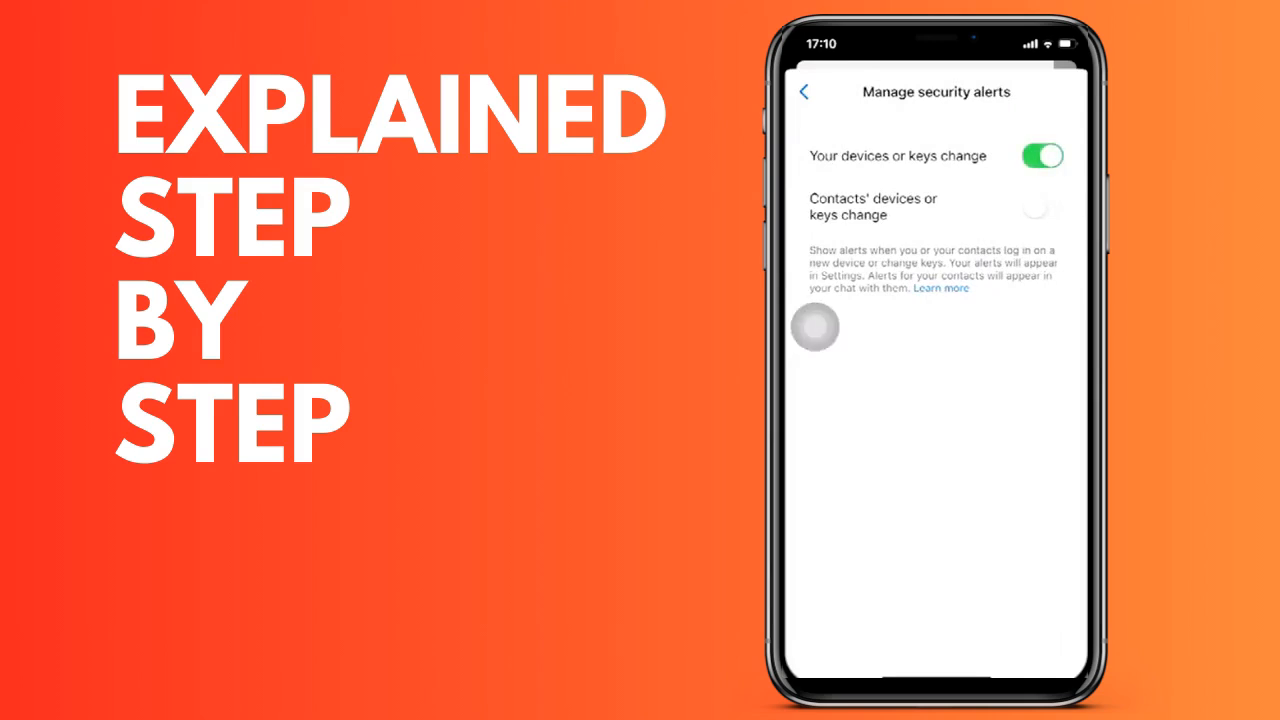